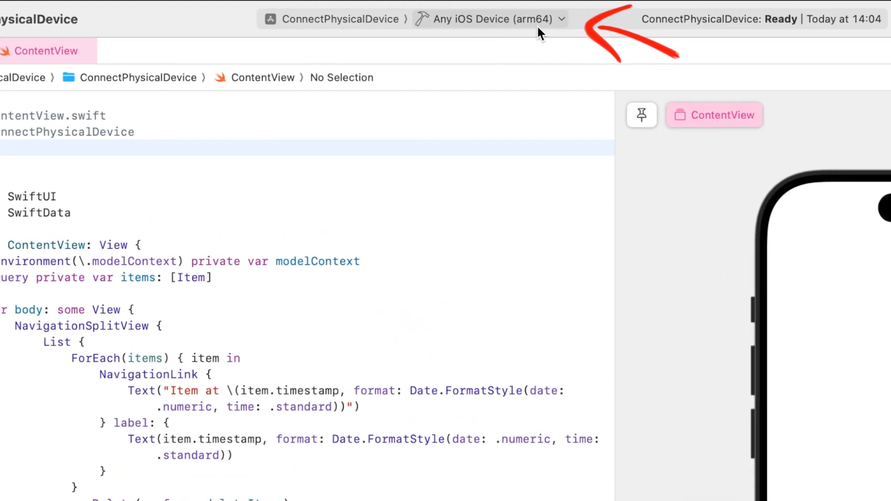
pyautogui.moveTo(506, 21)
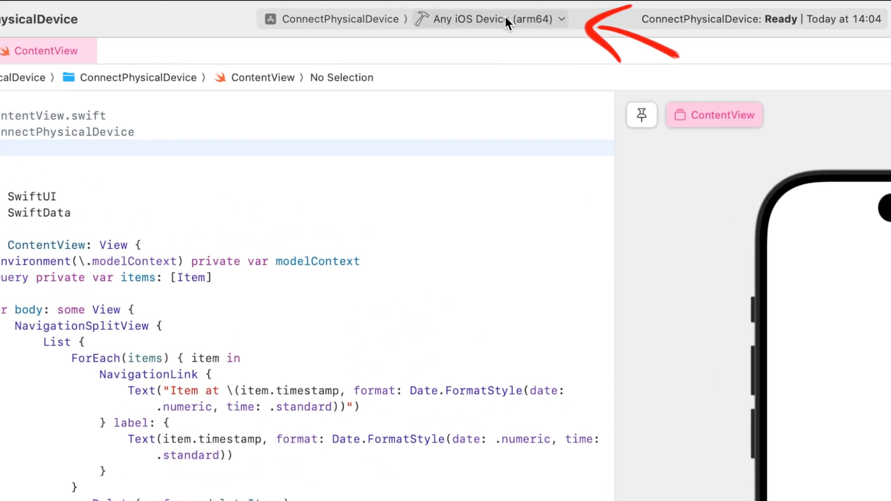
# Show the run destination list for ConnectPhysicalDevice, which has only iOS simulators
pyautogui.click(490, 19)
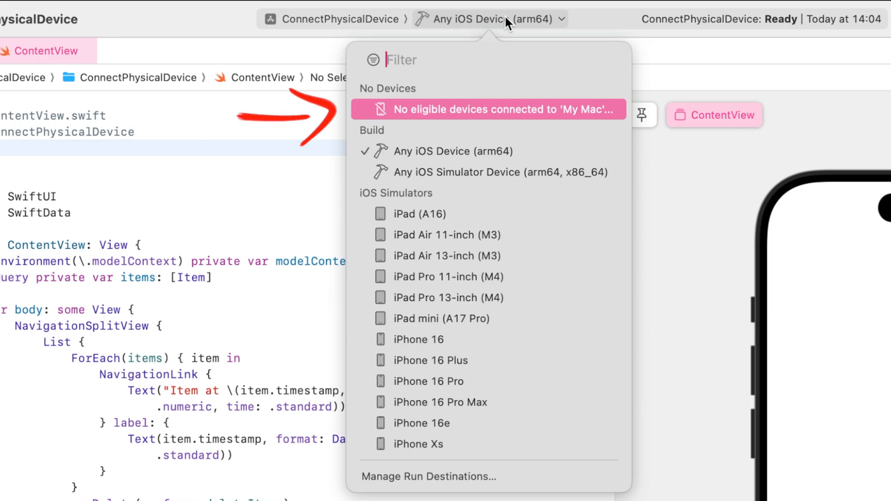
pyautogui.moveTo(662, 113)
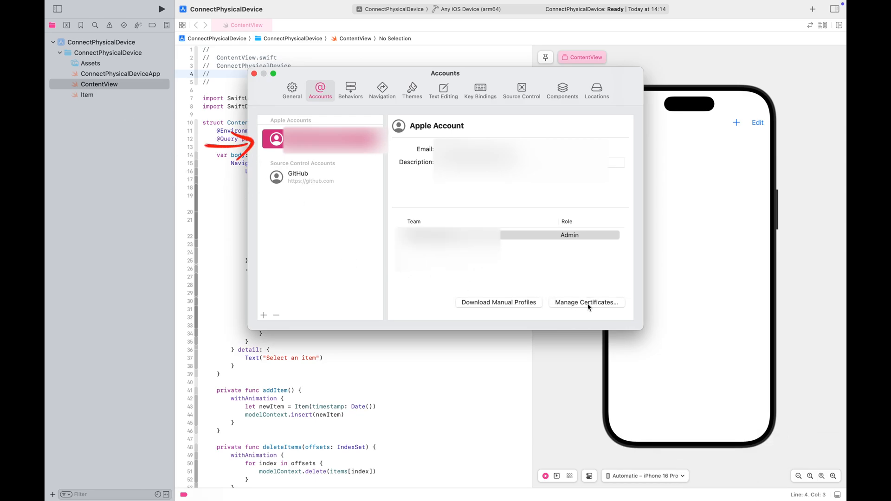
# View the Apple account's signing certificates via Manage Certificates… and dismiss the list
pyautogui.click(586, 303)
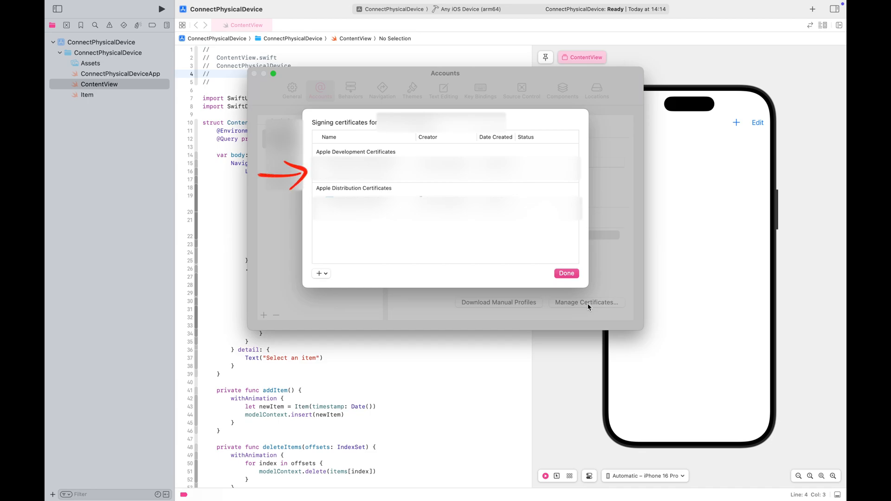
pyautogui.click(566, 273)
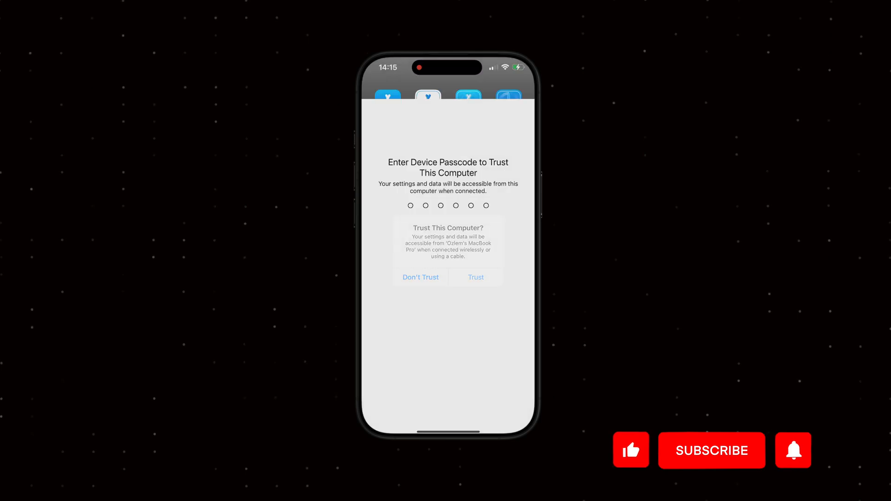
# Trust the Mac on the iPhone and browse to Privacy & Security in the Settings app
pyautogui.click(711, 450)
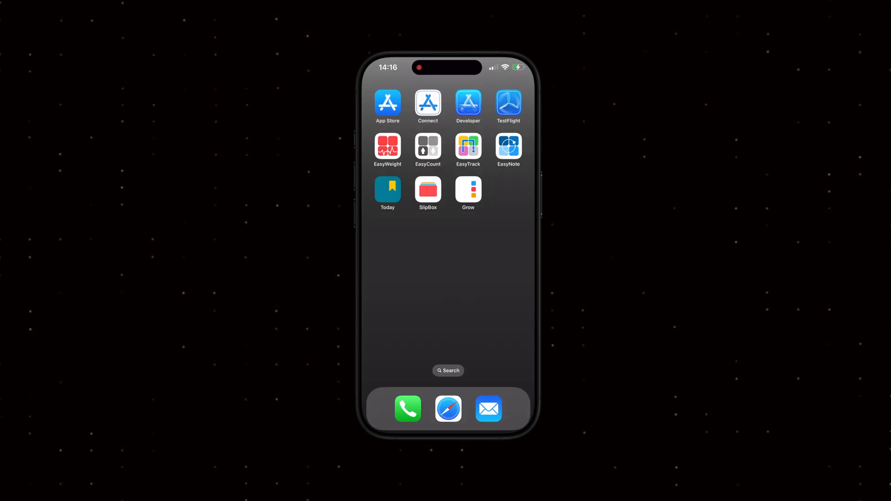
pyautogui.click(447, 370)
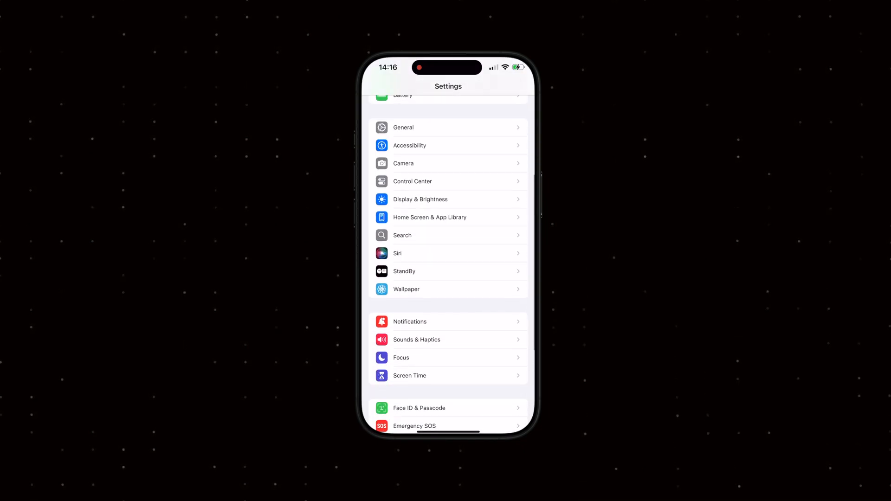
pyautogui.scroll(-3)
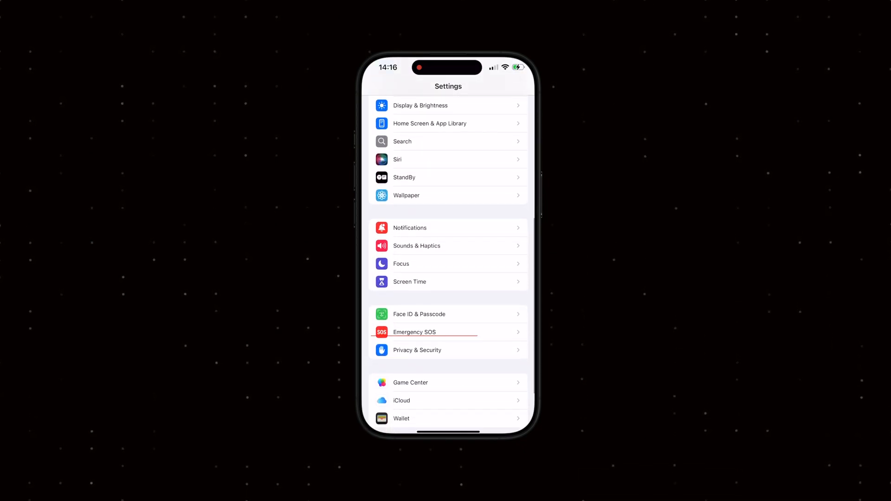
pyautogui.click(416, 350)
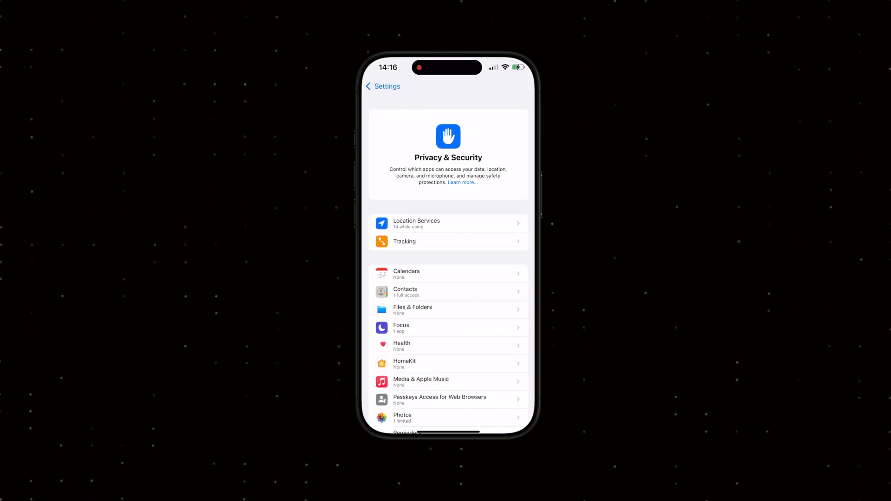
pyautogui.scroll(-3)
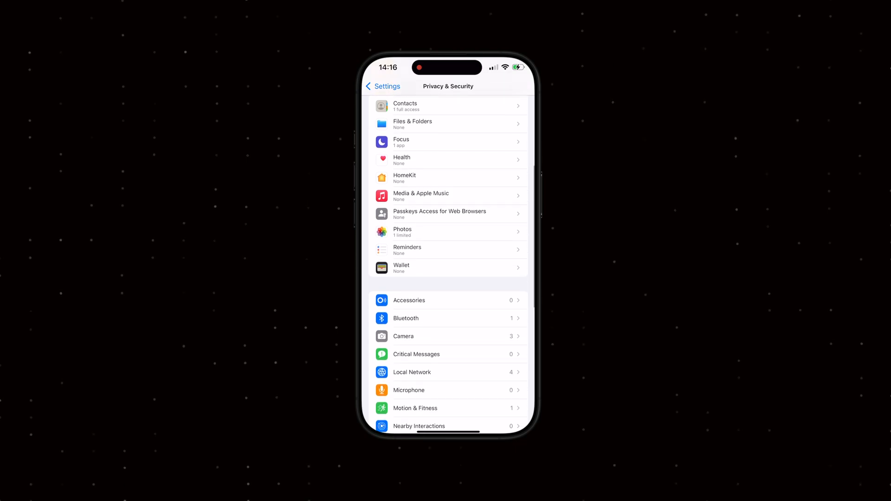
pyautogui.scroll(-3)
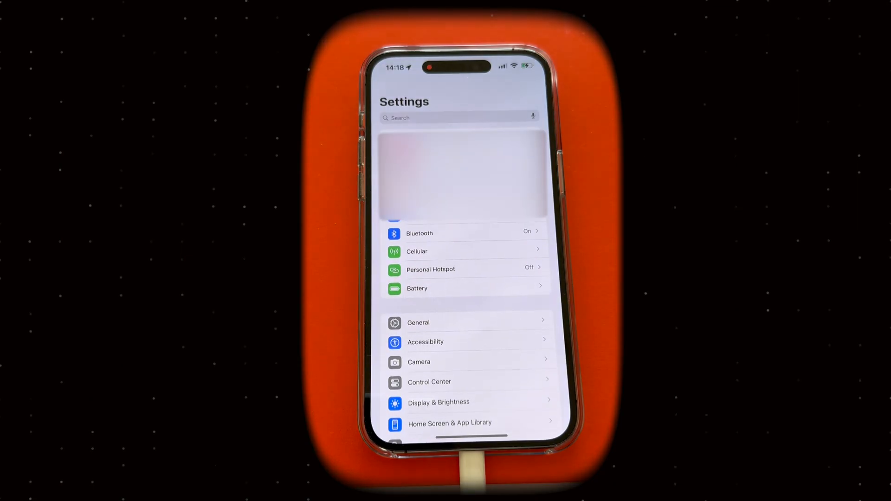
# Switch on Developer Mode under Privacy & Security, restart the phone, and confirm Enable
pyautogui.scroll(-3)
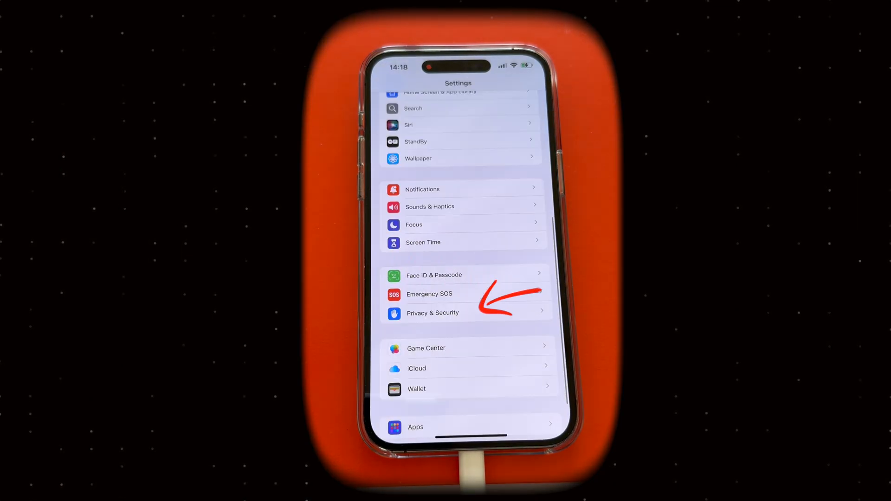
pyautogui.click(432, 313)
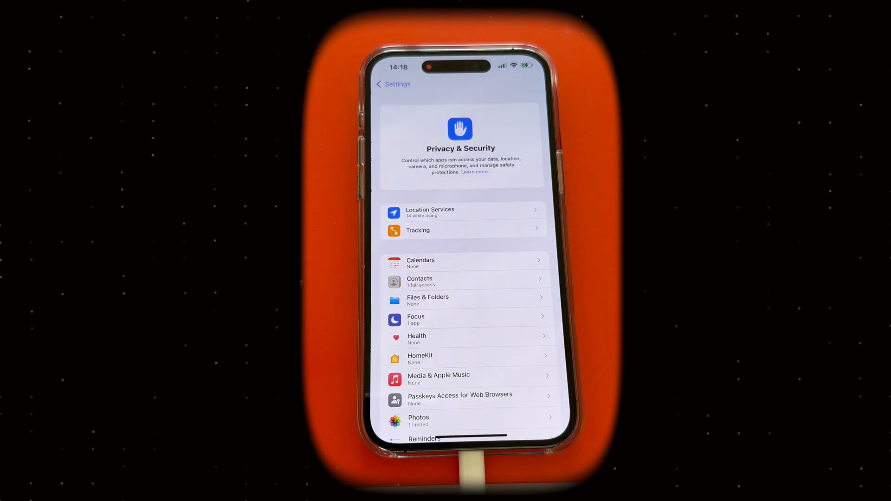
pyautogui.scroll(-3)
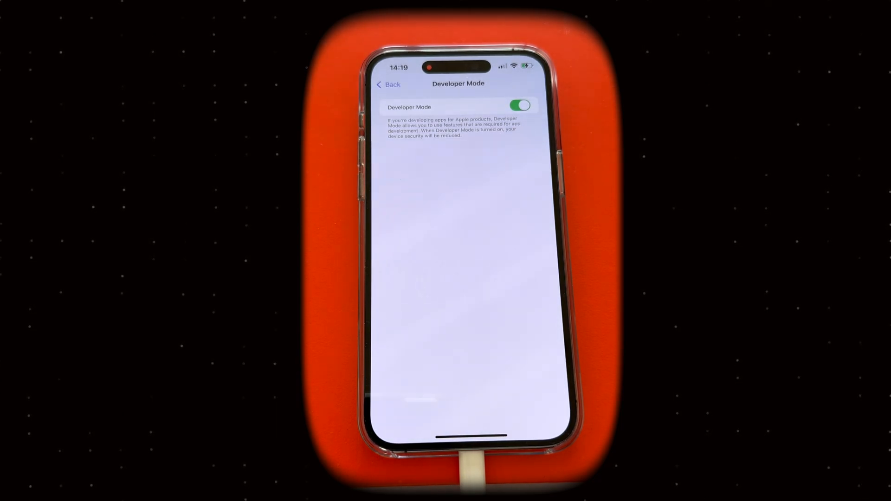
pyautogui.click(519, 105)
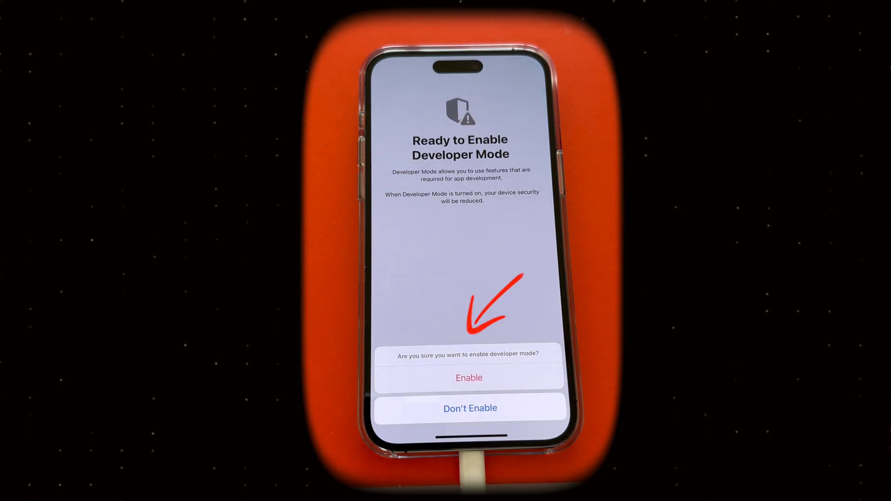
pyautogui.click(468, 378)
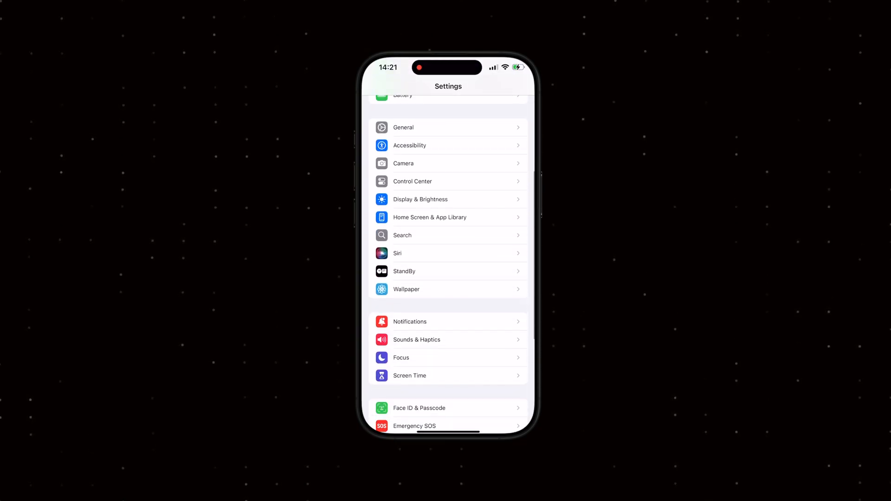
# Open the newly available Developer section in the iPhone's Settings list
pyautogui.scroll(-3)
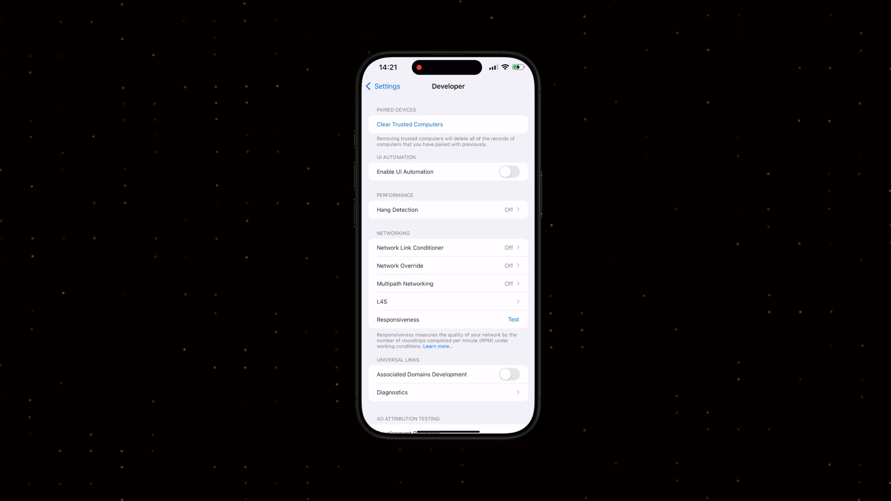
pyautogui.click(383, 85)
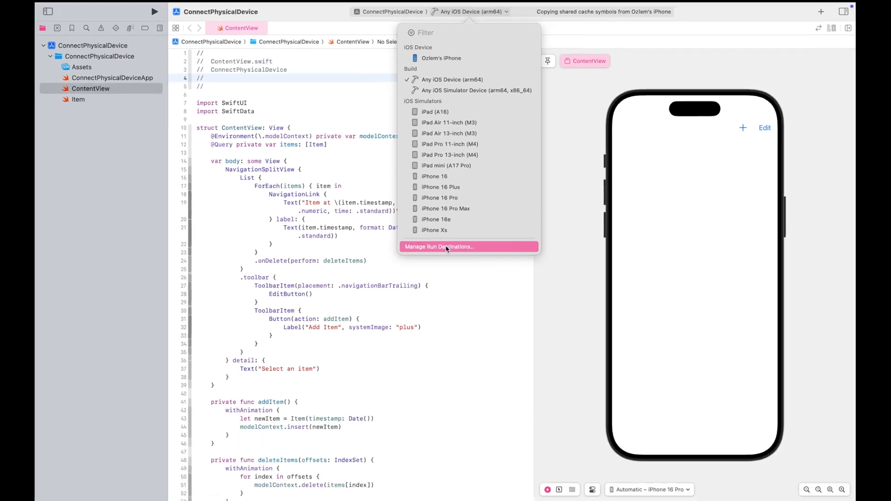
# Choose Manage Run Destinations… and select the iPhone in the Devices window
pyautogui.click(439, 247)
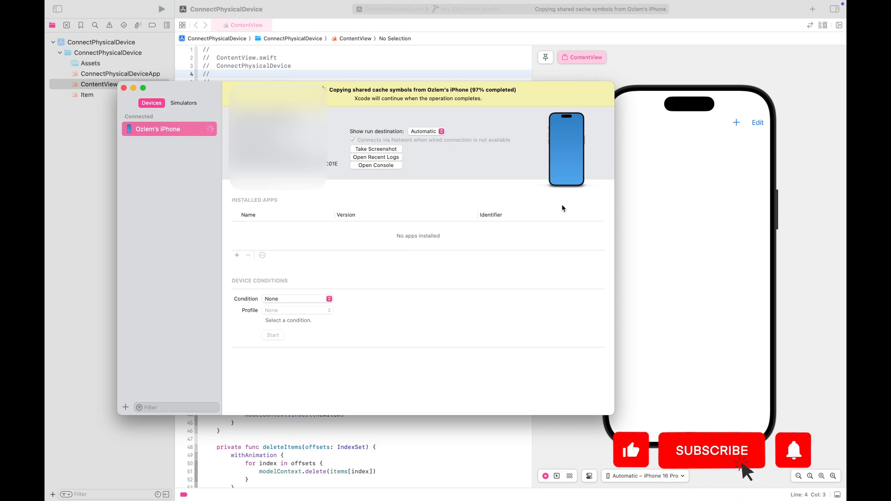
pyautogui.click(712, 450)
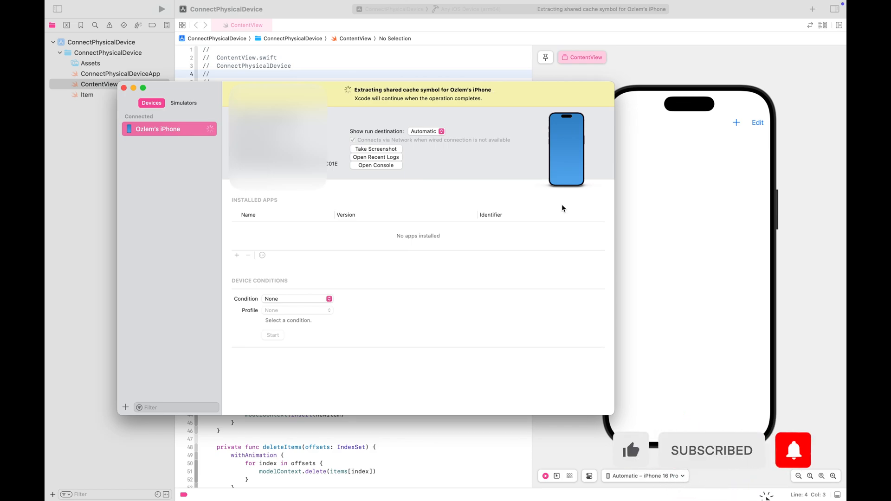